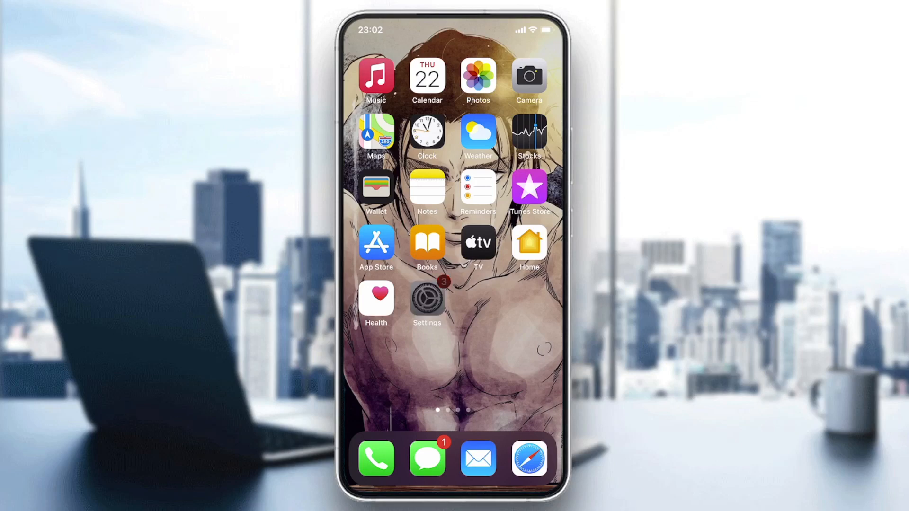
Step: Launch the Settings app from the iPhone home screen
click(427, 301)
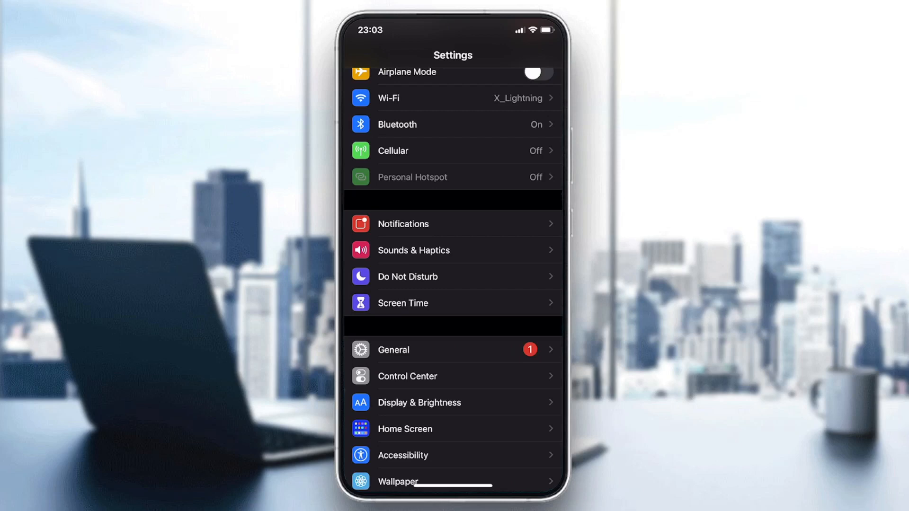
Step: Scroll the Settings list down to reach the General entry
scroll(down, 3)
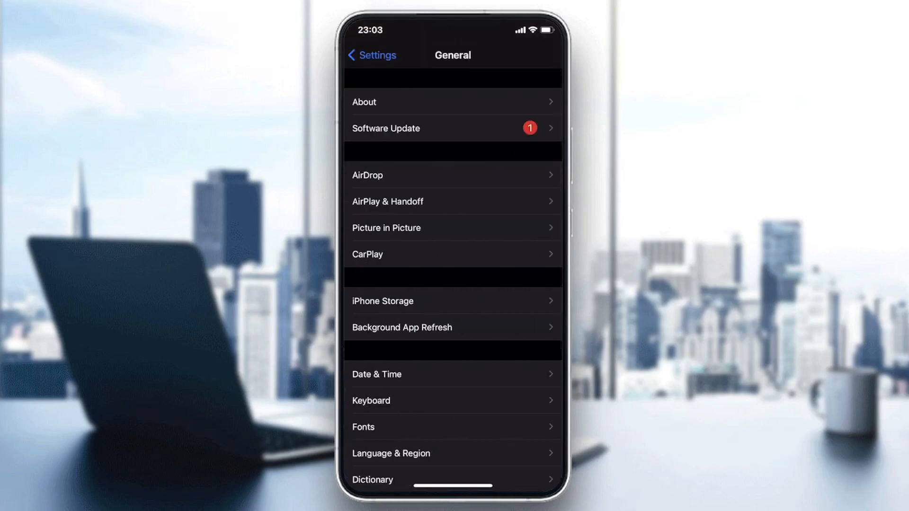
Step: Scroll General down to Reset and Shut Down, then return from Reset to the General page
scroll(down, 3)
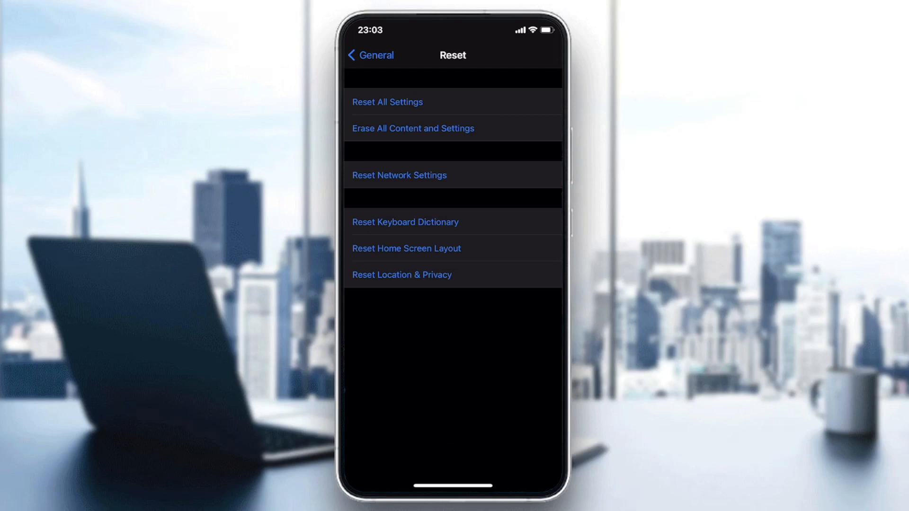
click(371, 54)
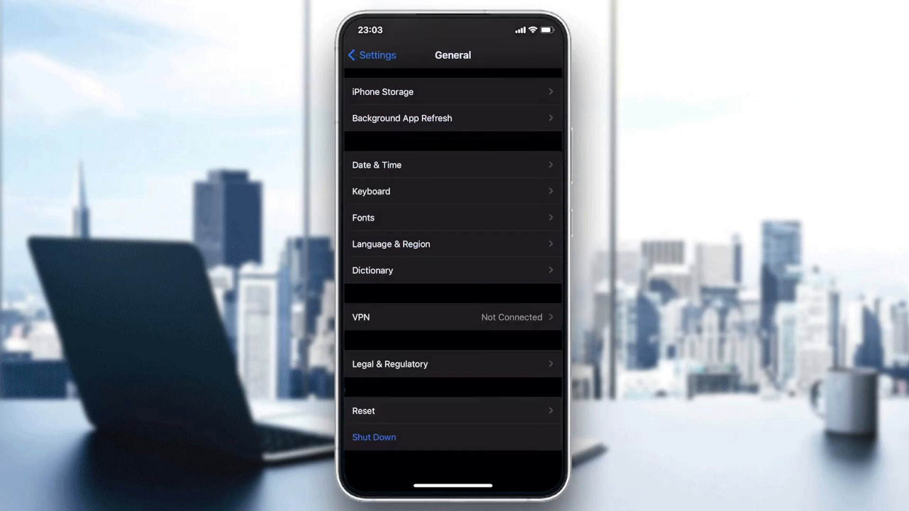